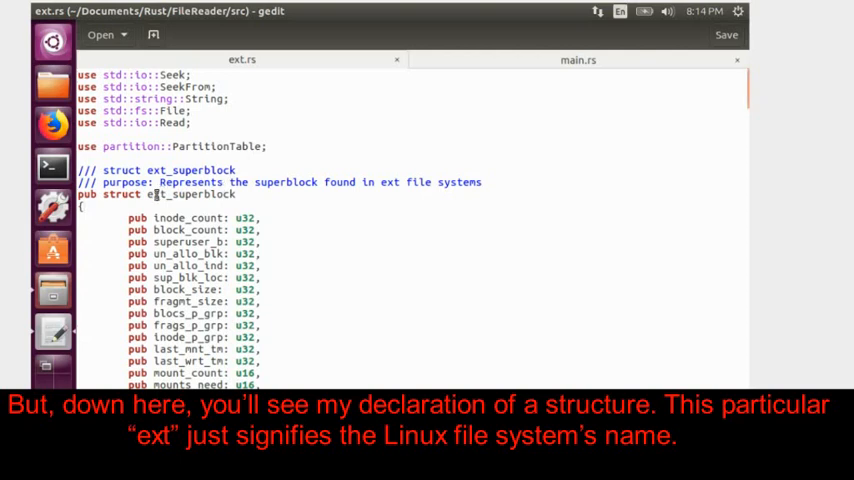
Select a word near the top of ext.rs and scroll through the code
double_click(189, 195)
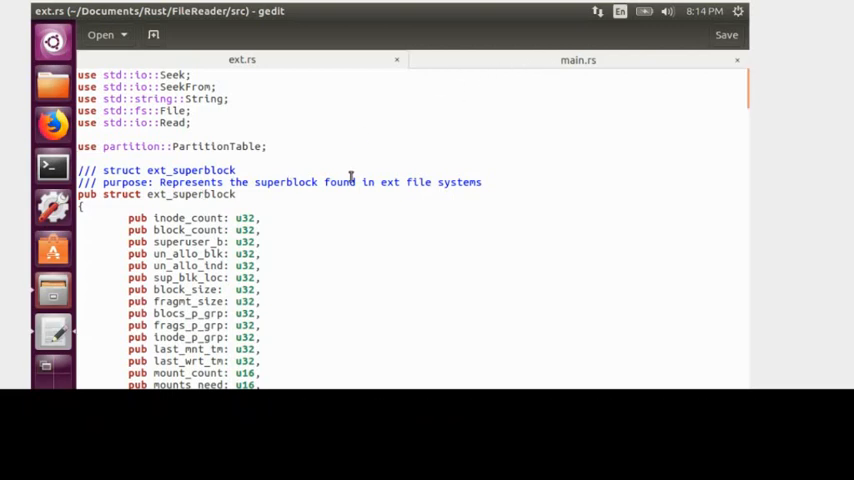
scroll(down, 3)
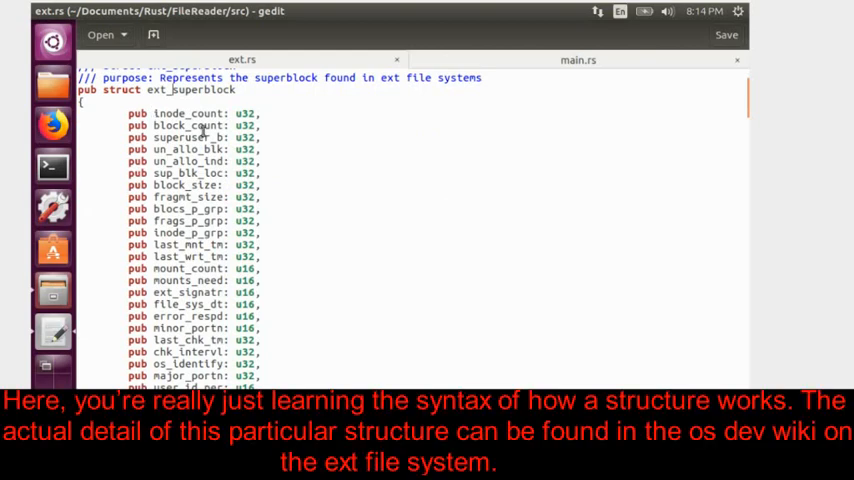
mouse_move(234, 172)
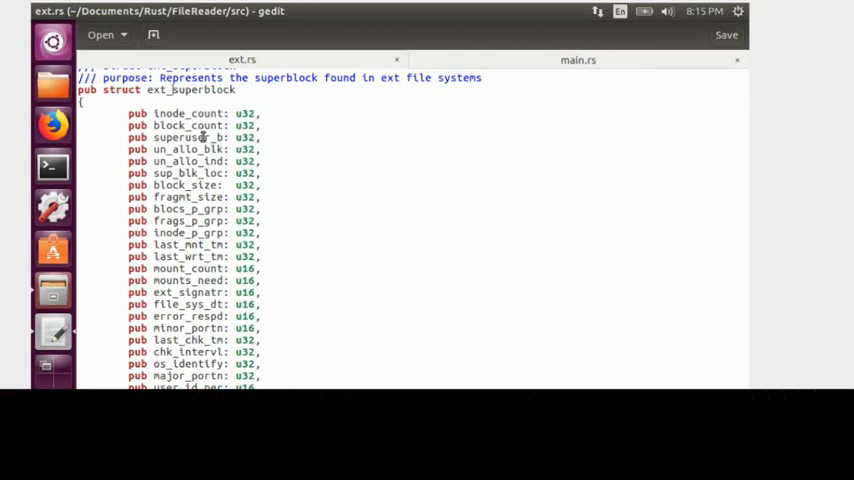
scroll(down, 3)
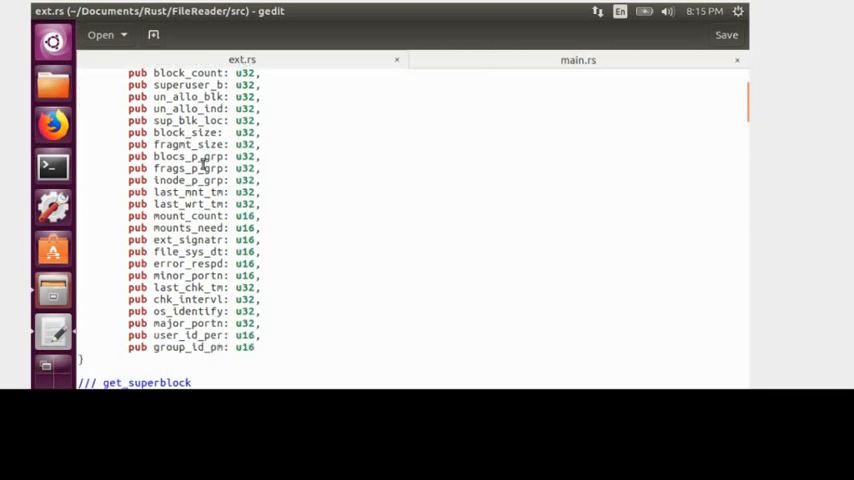
scroll(down, 3)
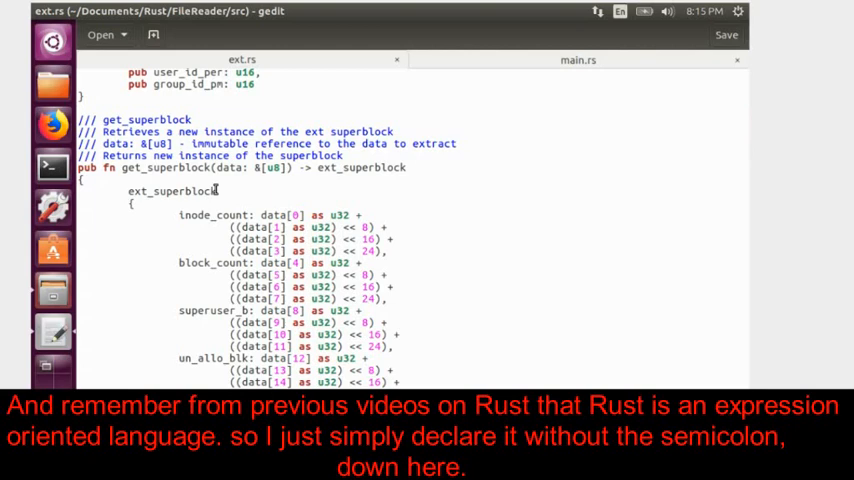
scroll(down, 3)
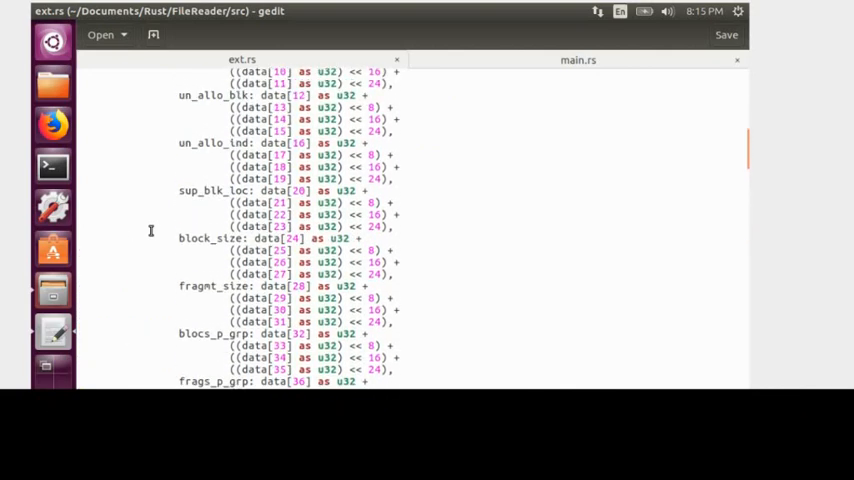
scroll(up, 3)
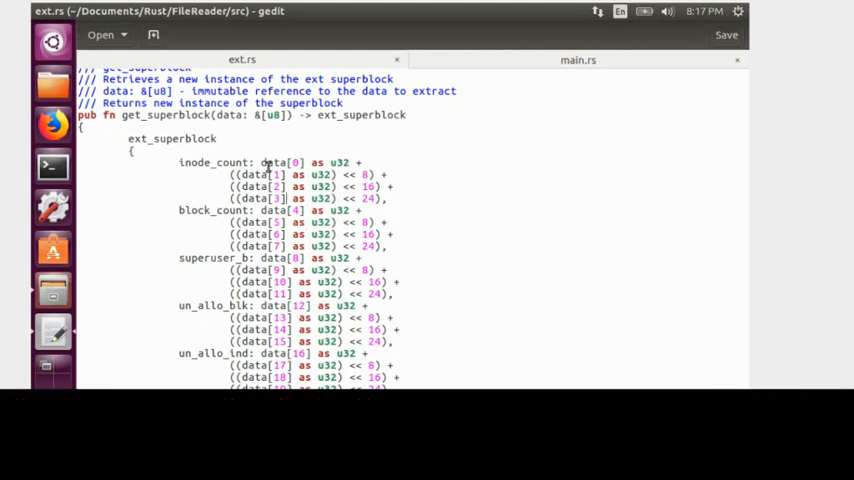
scroll(down, 3)
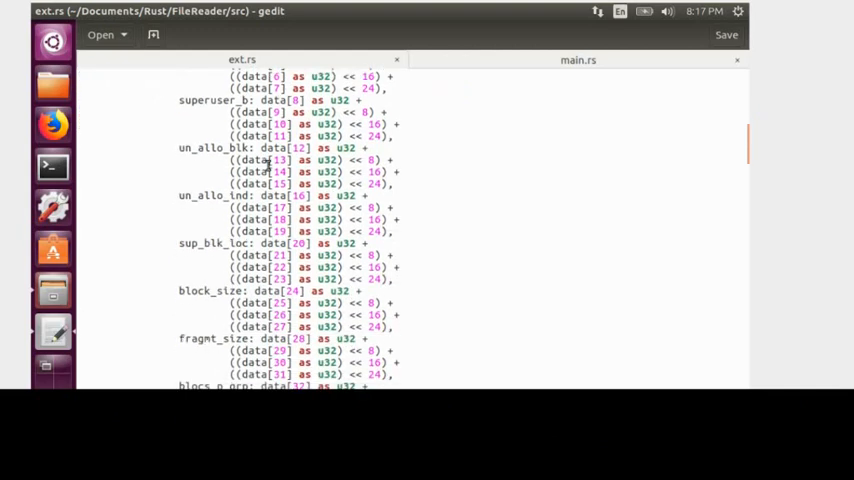
scroll(down, 3)
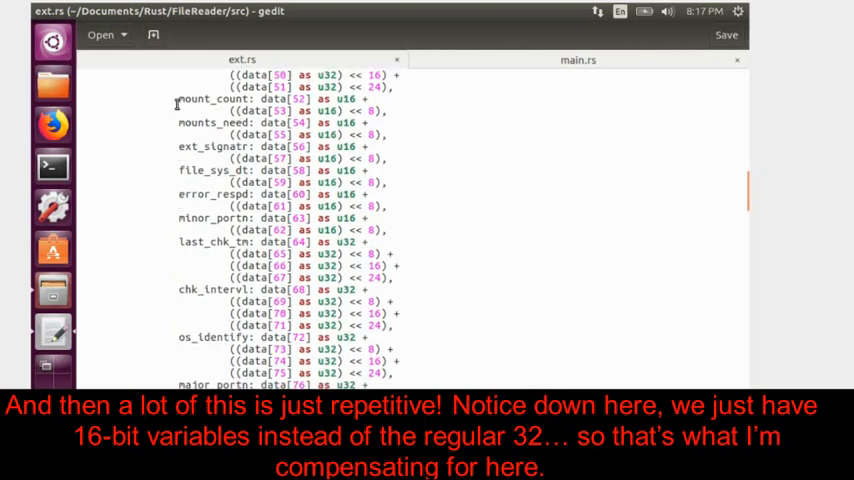
Select code passages and highlight the char array type of path_mount_s
drag(178, 98, 395, 230)
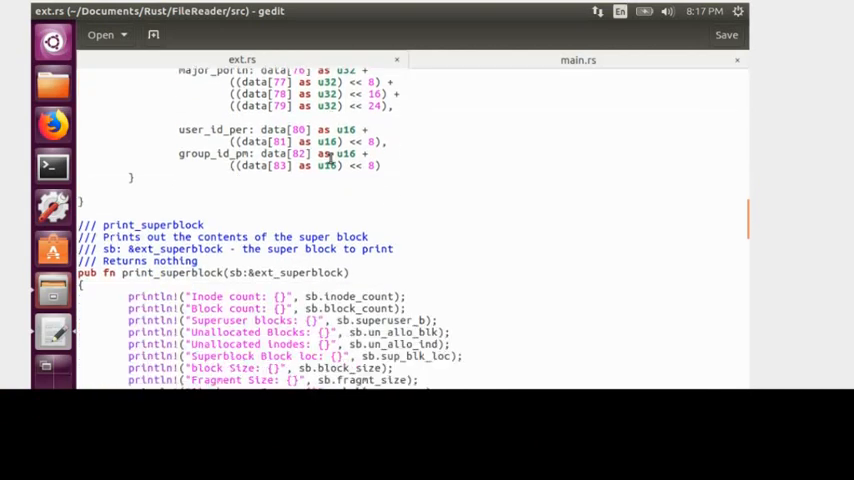
scroll(down, 3)
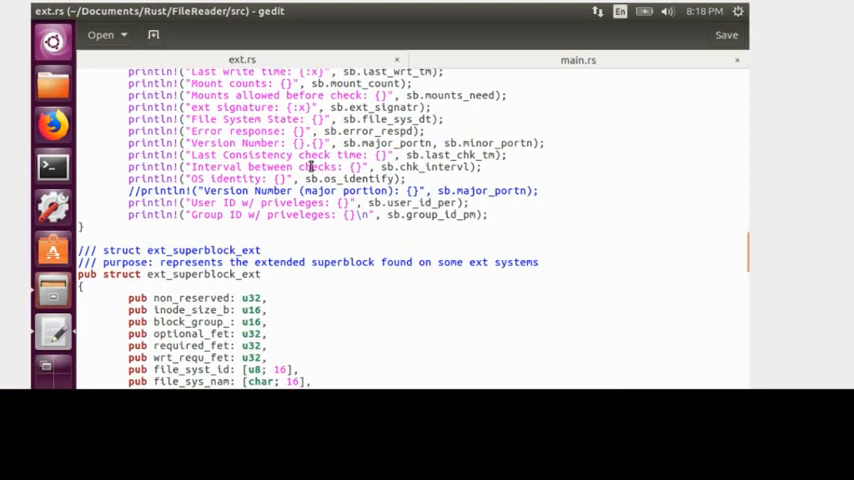
scroll(down, 3)
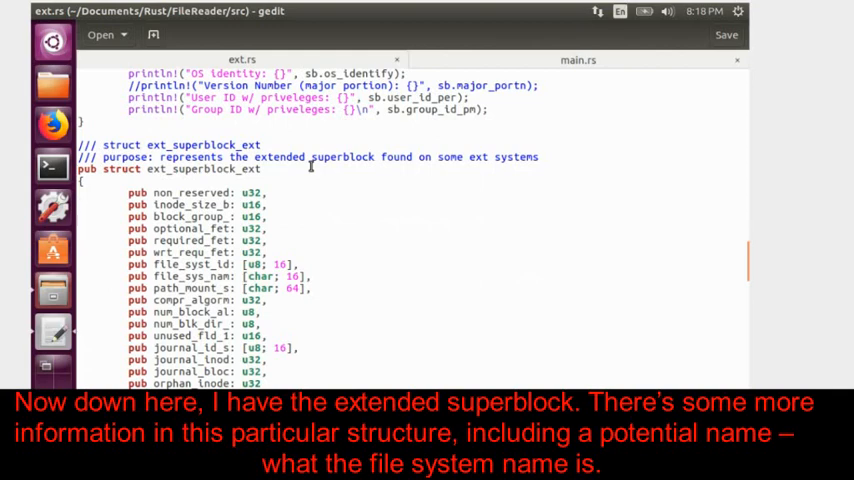
scroll(down, 3)
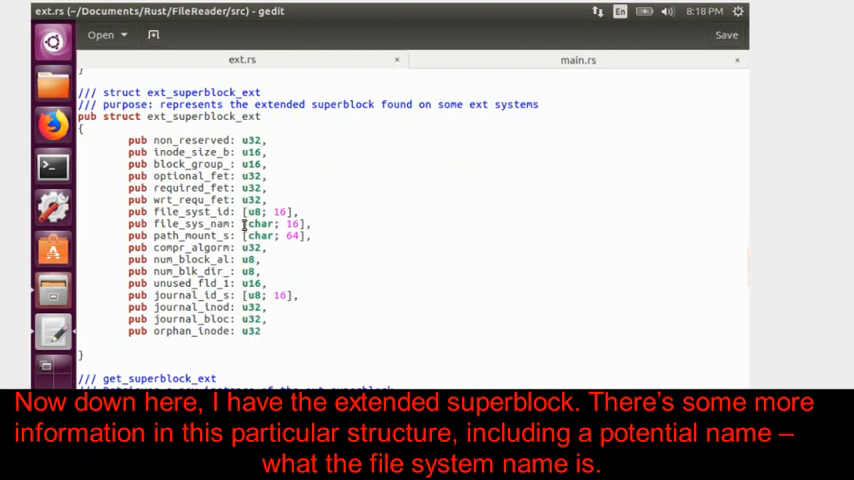
double_click(270, 223)
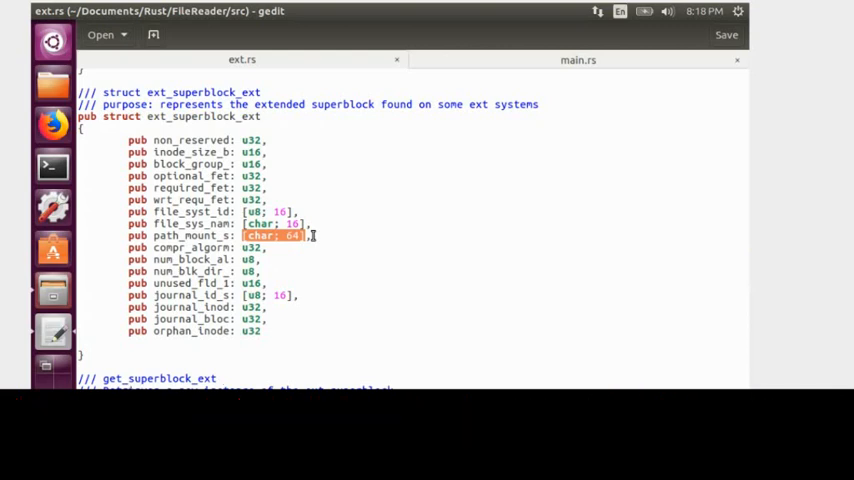
scroll(down, 3)
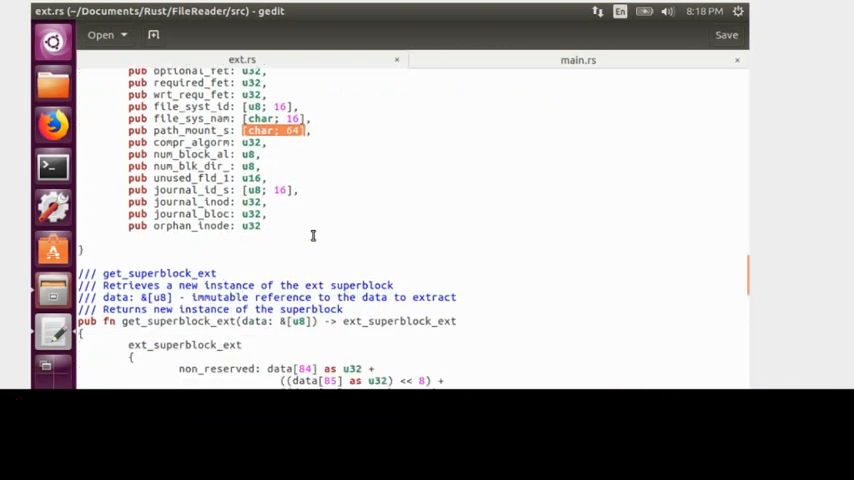
scroll(down, 3)
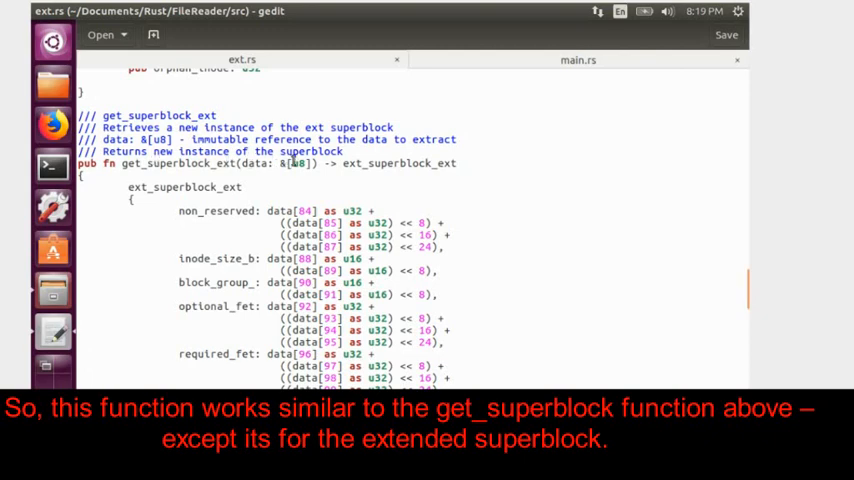
scroll(down, 3)
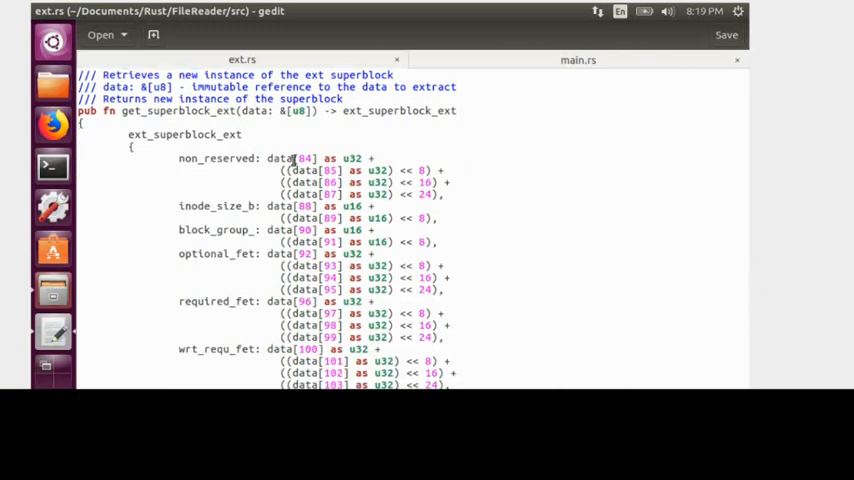
scroll(down, 3)
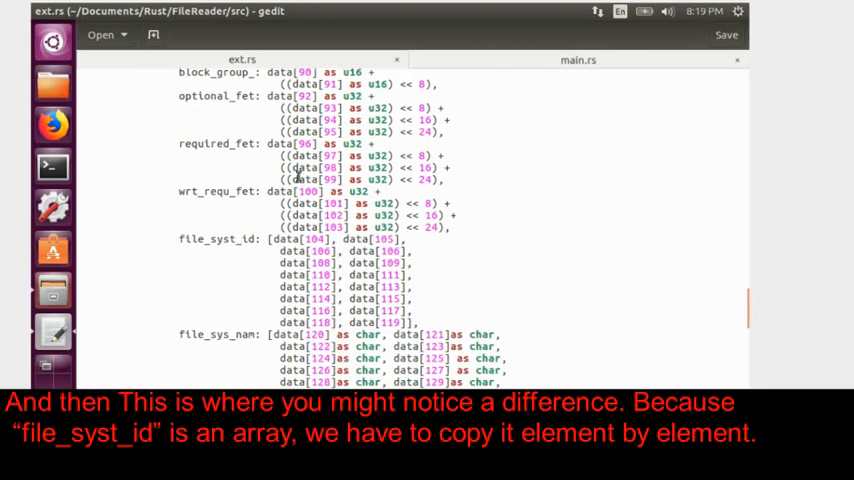
scroll(down, 3)
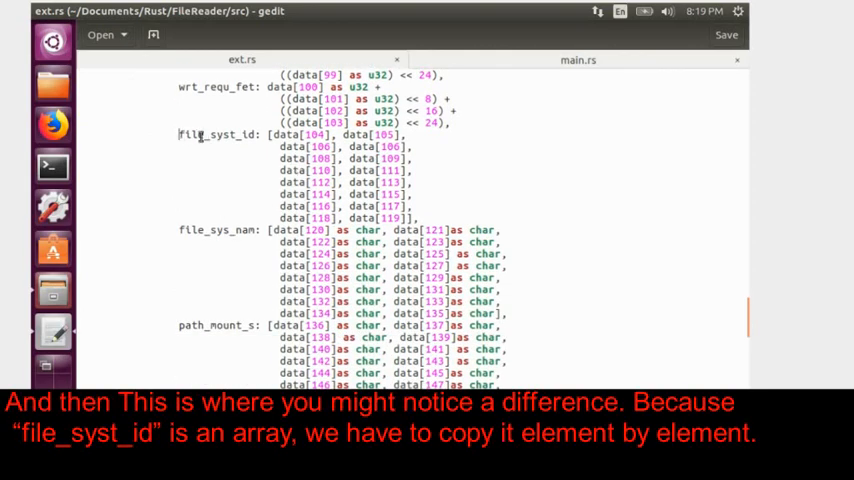
drag(178, 134, 418, 218)
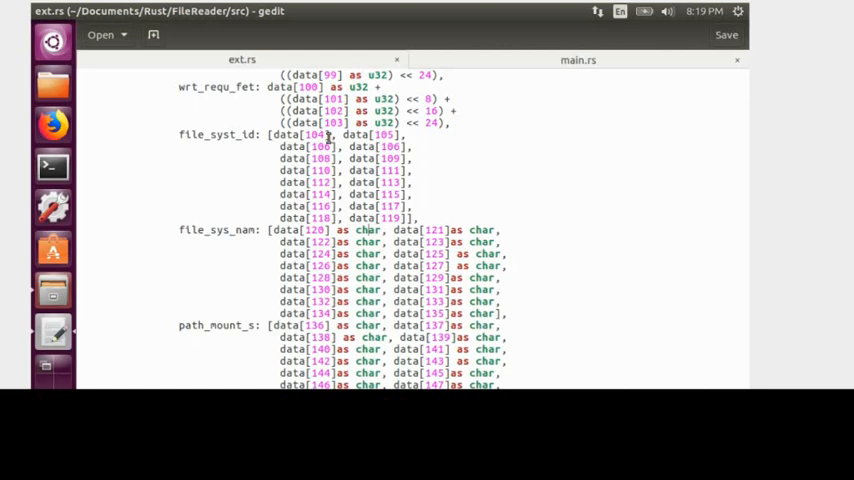
Scroll further down ext.rs toward the println! calls
scroll(down, 3)
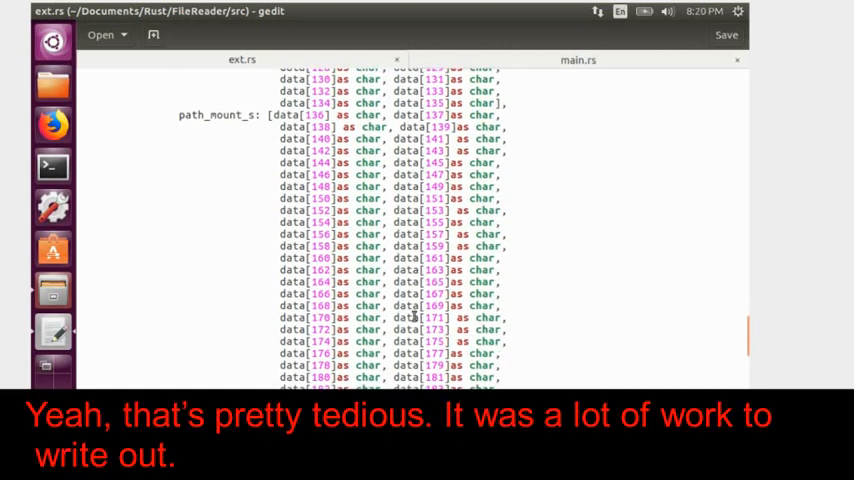
scroll(down, 3)
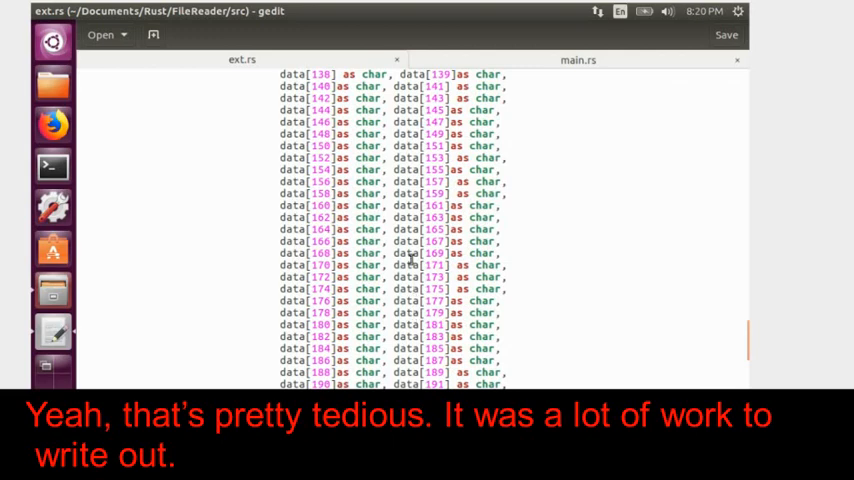
scroll(down, 3)
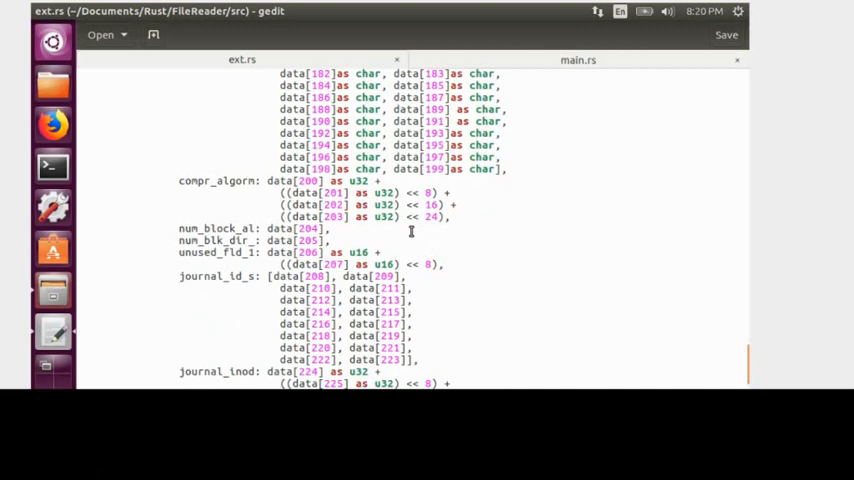
scroll(down, 3)
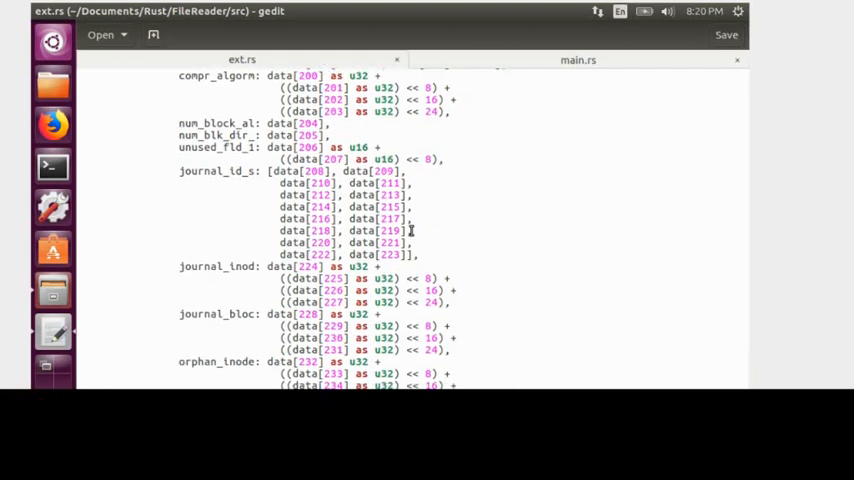
scroll(down, 3)
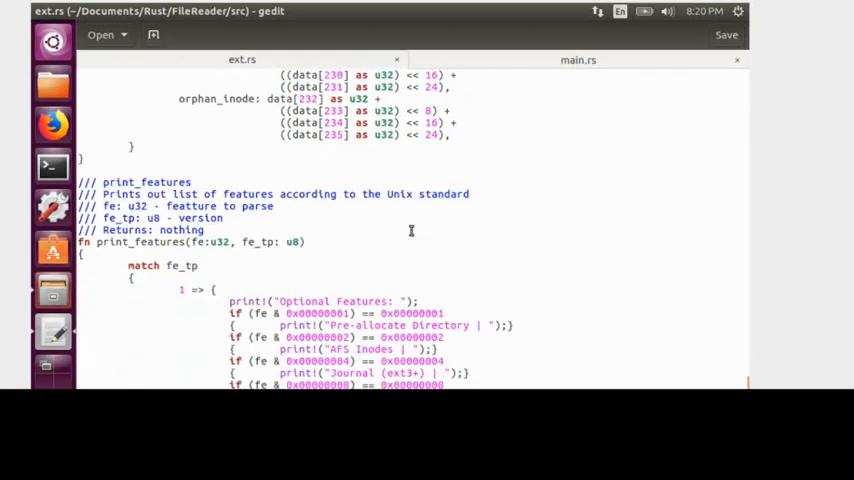
scroll(down, 3)
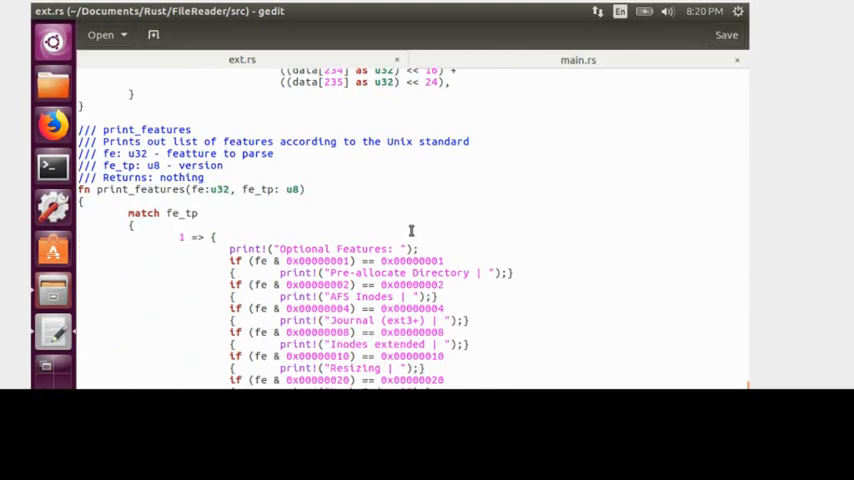
scroll(up, 3)
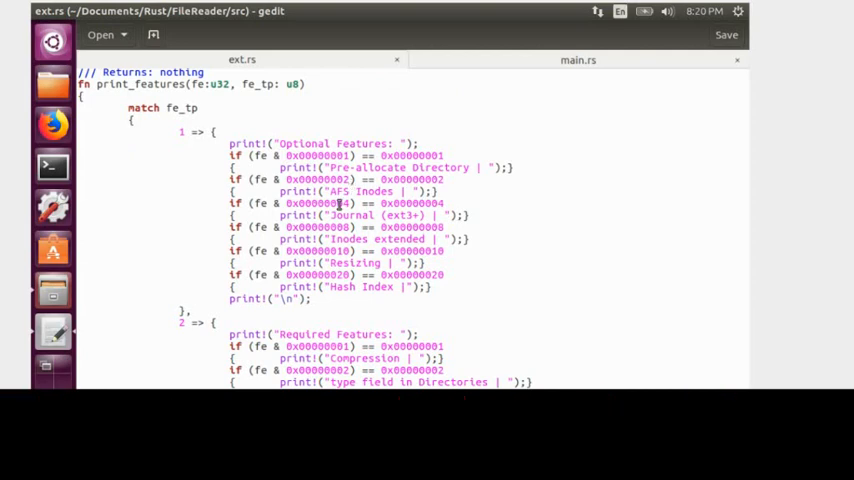
scroll(down, 3)
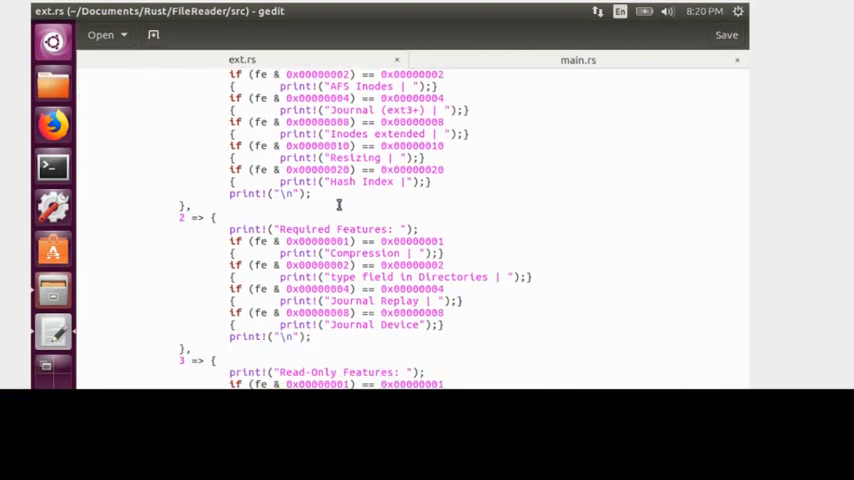
scroll(down, 3)
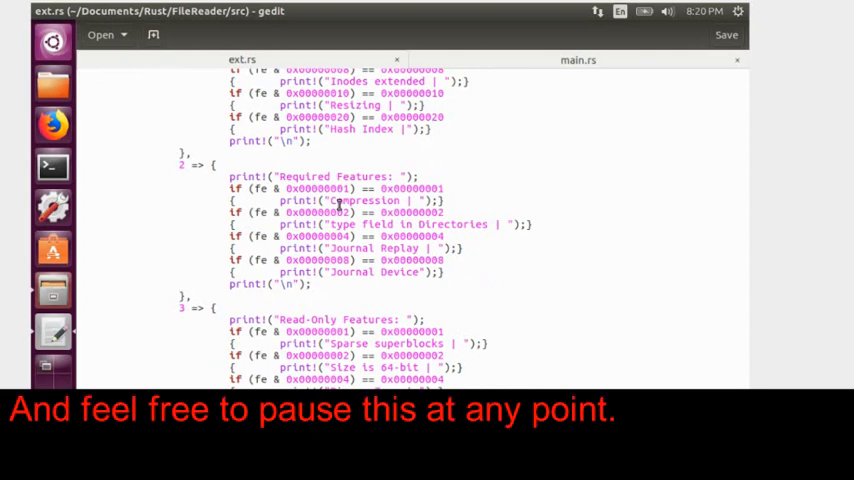
scroll(down, 3)
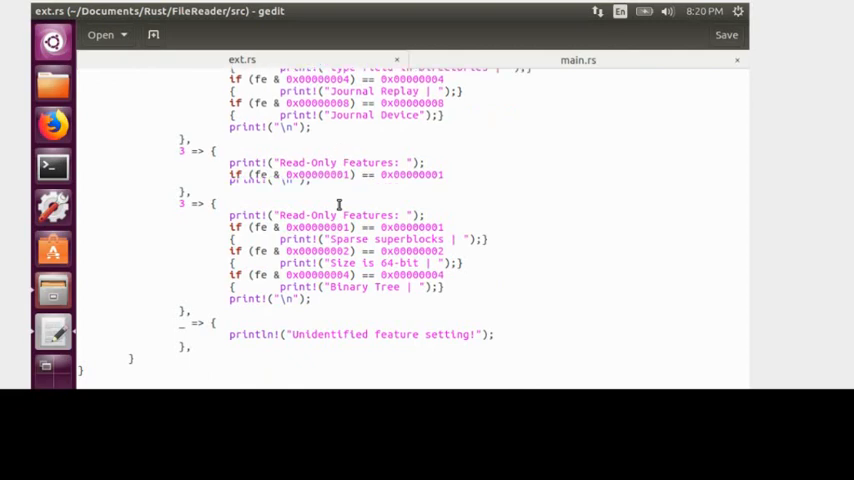
scroll(down, 3)
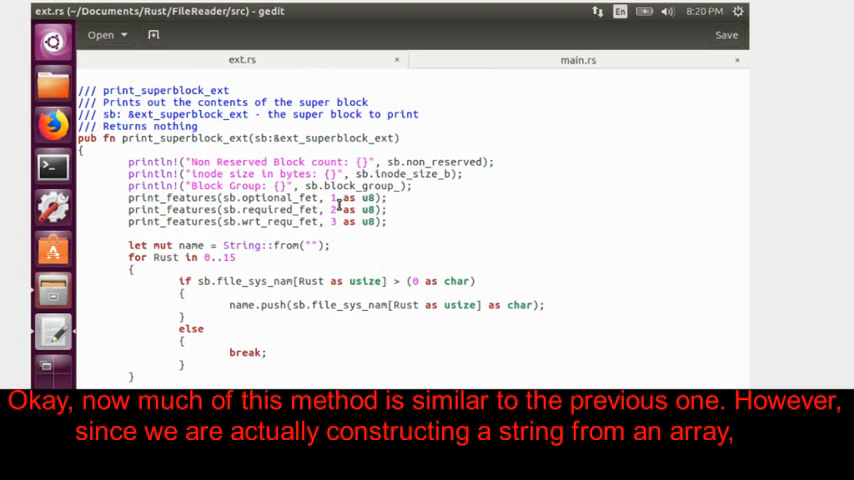
scroll(down, 3)
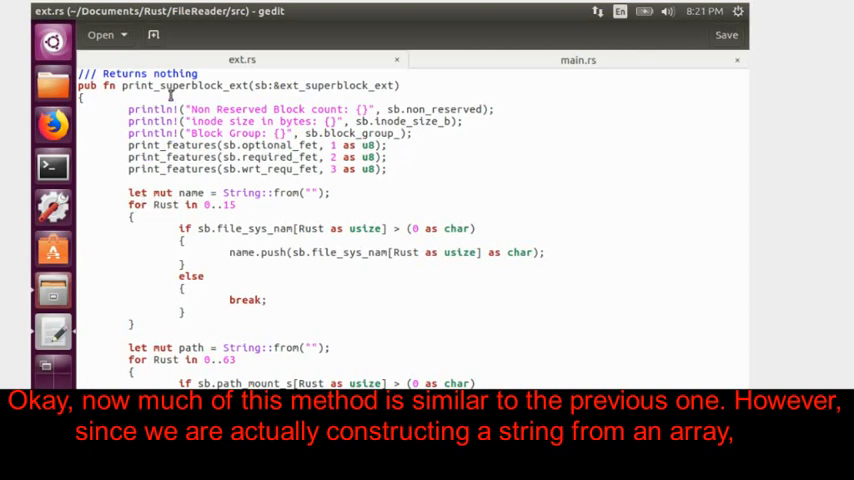
scroll(down, 3)
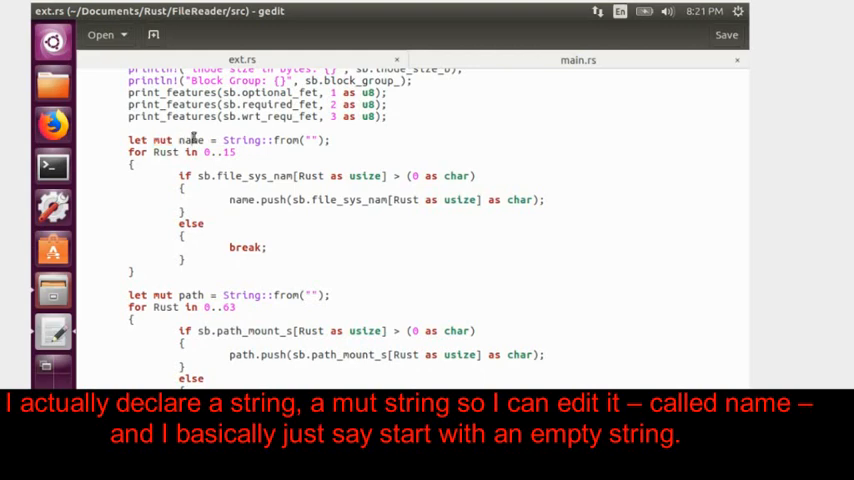
Highlight two words in the println! code, then scroll down to read_ext
double_click(190, 139)
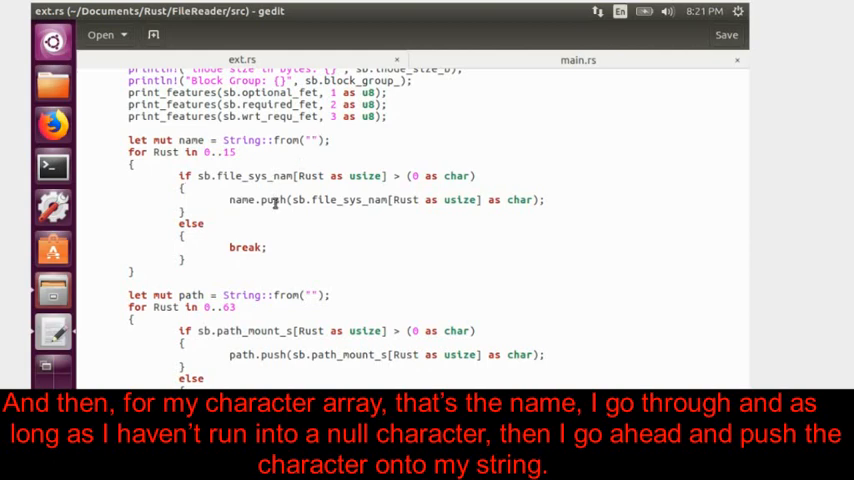
double_click(272, 199)
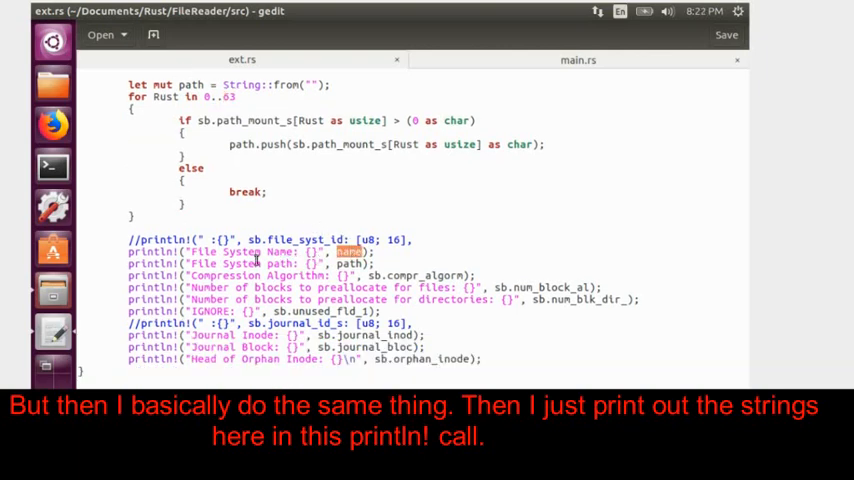
scroll(down, 3)
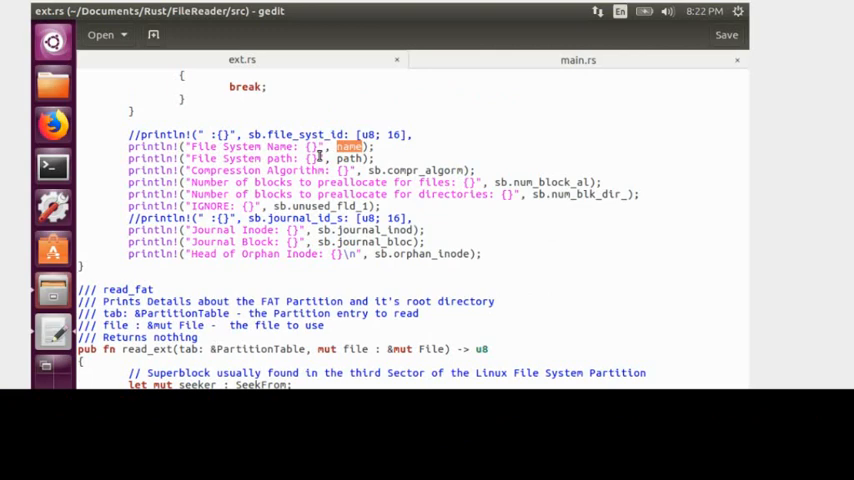
scroll(down, 3)
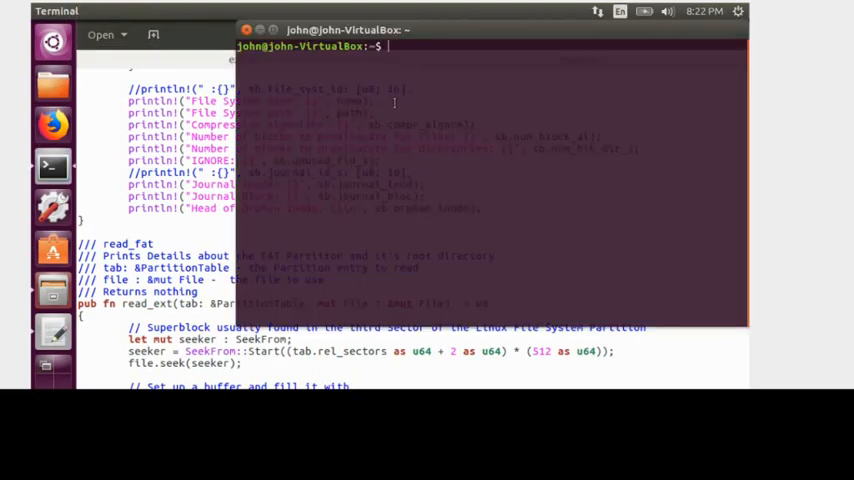
Change directory to Documents/Rust/FileReader/
text(cd)
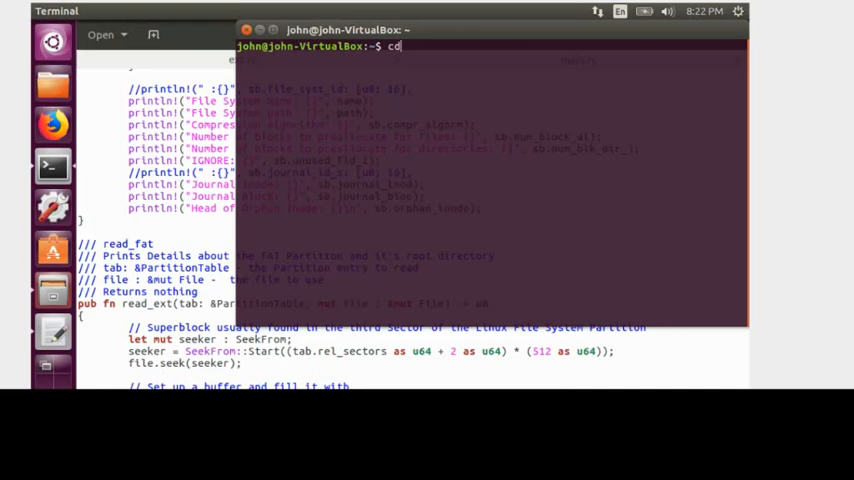
text(Documents/)
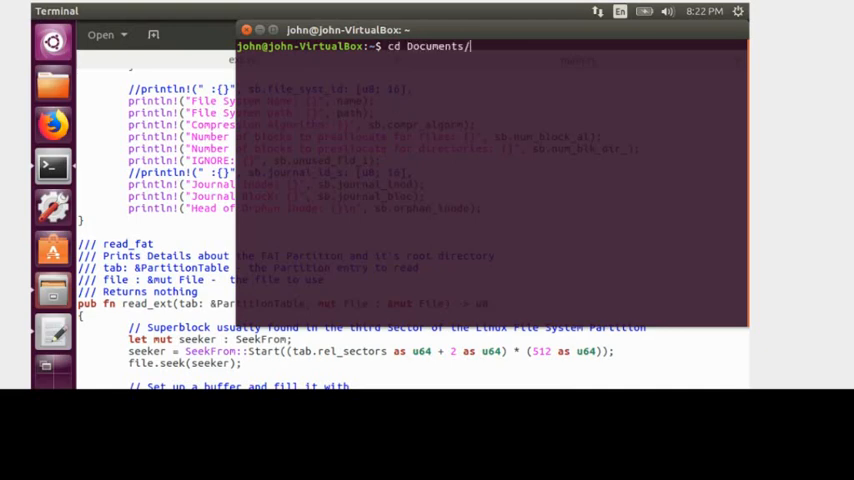
text(Rust/)
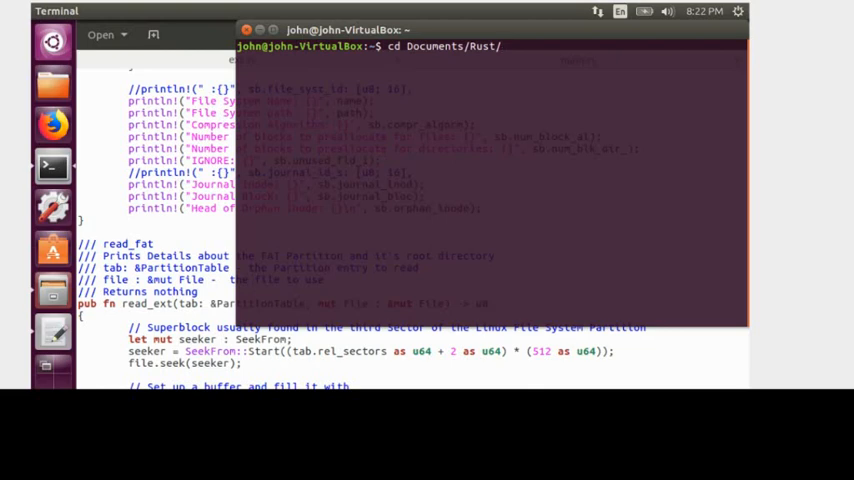
text(FileReader/)
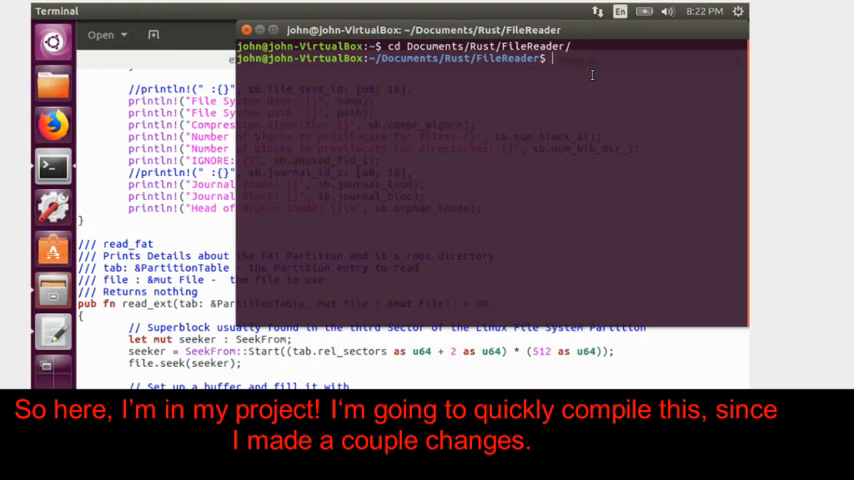
Compile the project with cargo build
text(cargo)
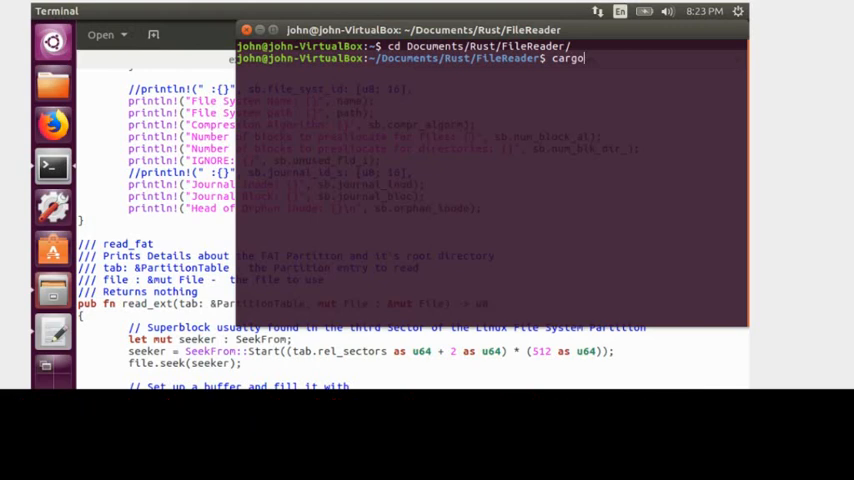
text(build)
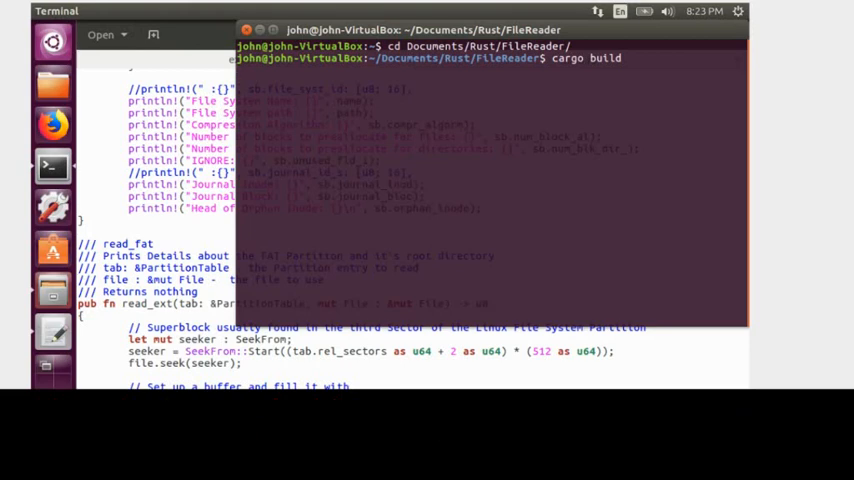
key(Return)
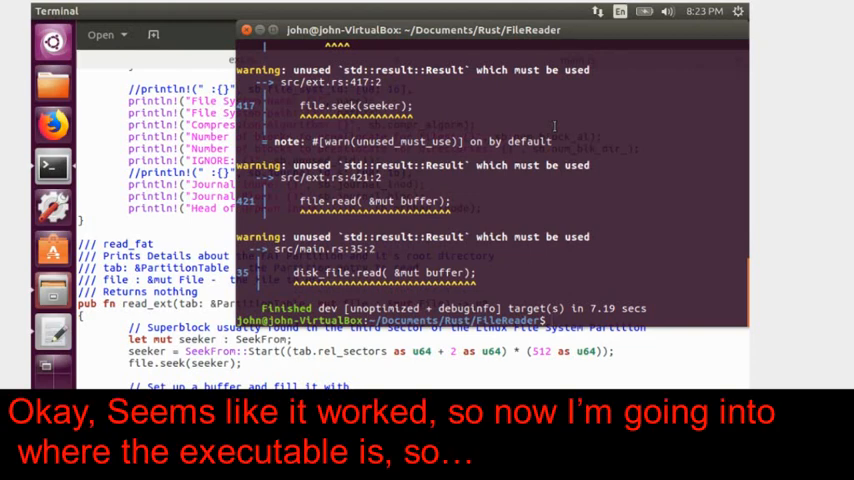
Move into target/debug and list its contents with ls
text(cd)
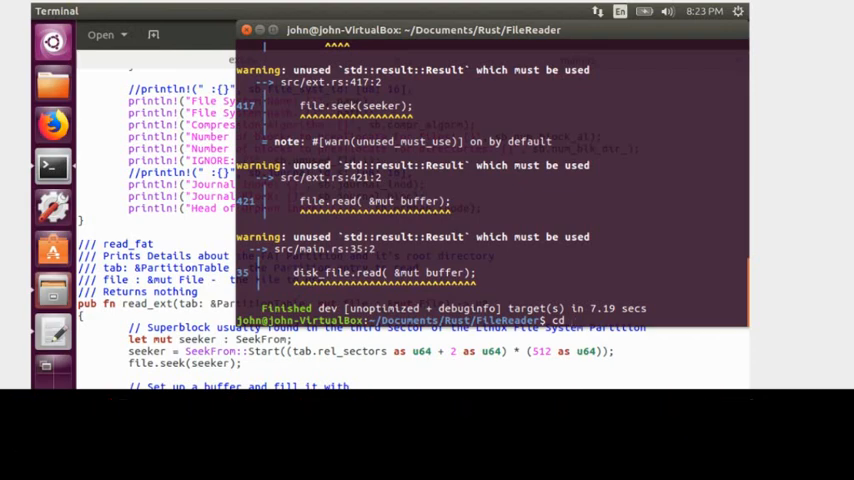
text(target/debug/)
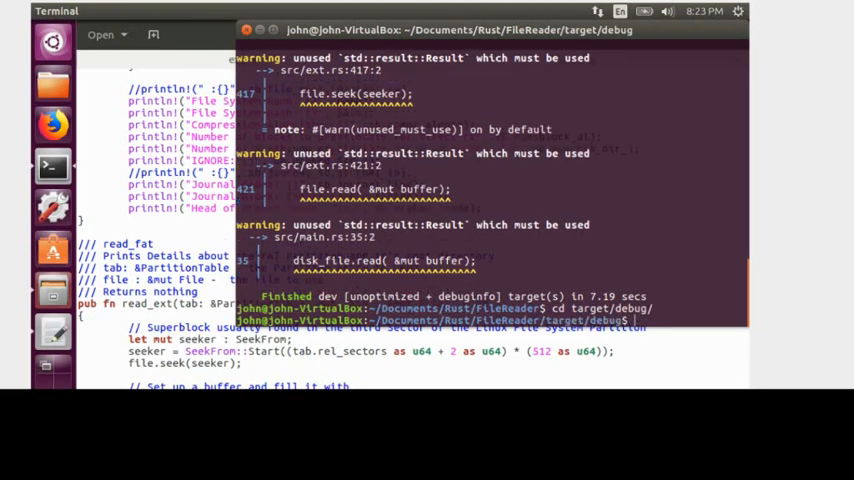
text(ls)
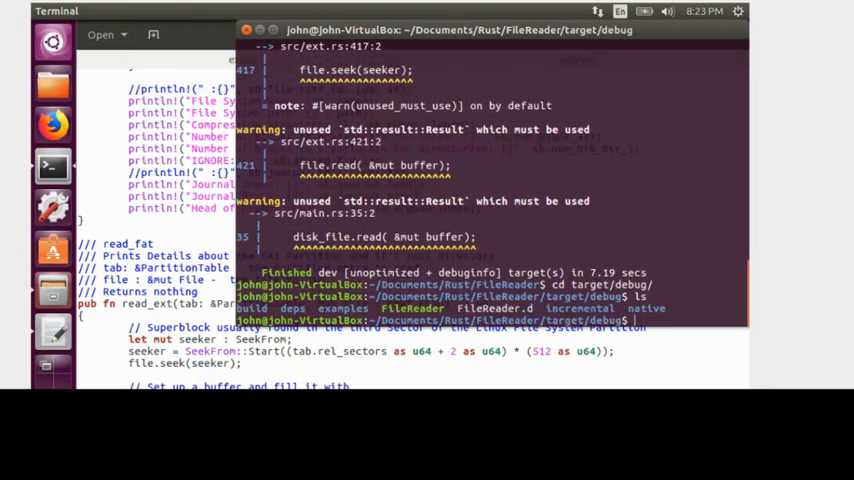
Run sudo ./FileReader /dev/sda
text(sudo ./)
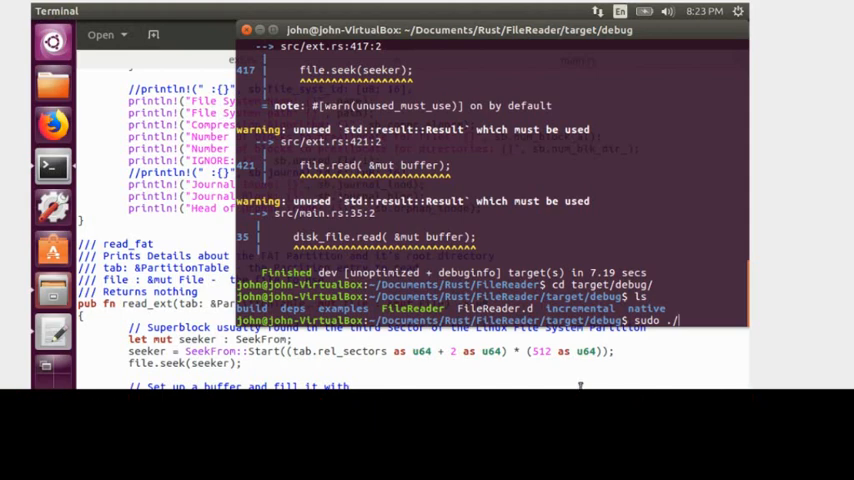
text(File)
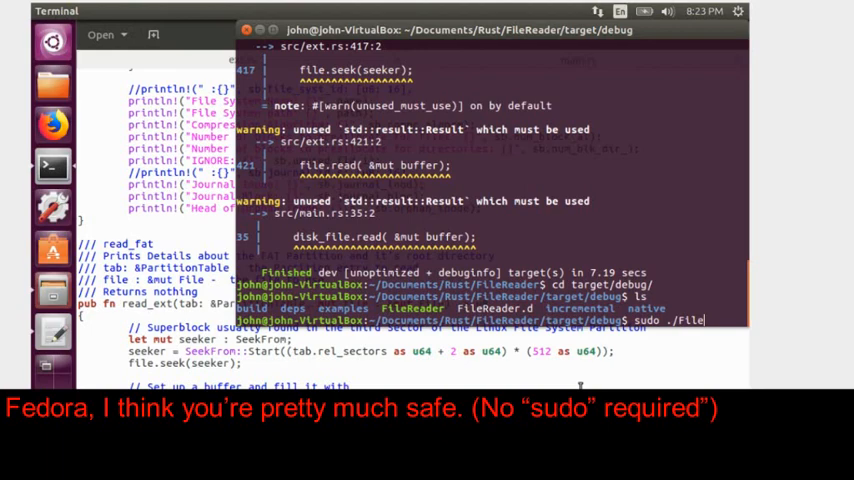
text(Reader)
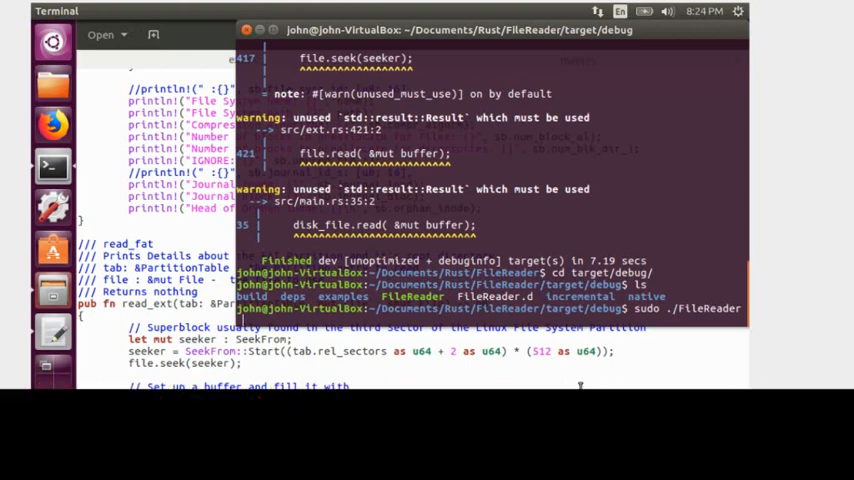
text(/dev/sda)
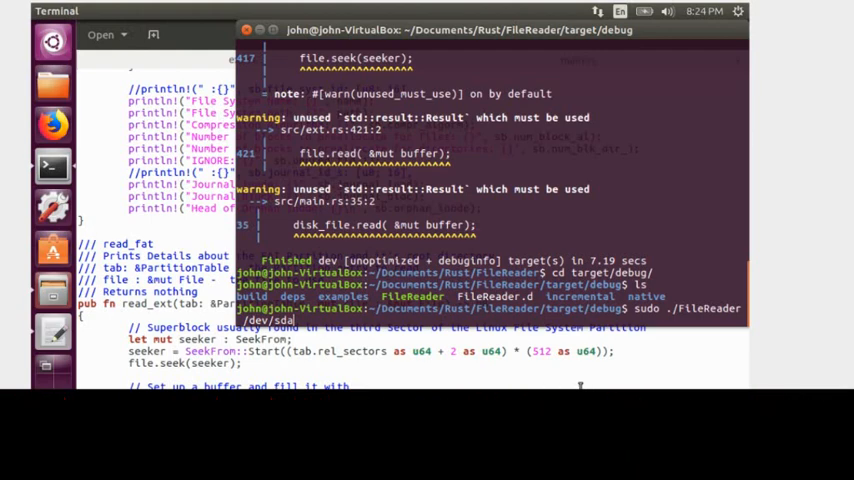
key(Return)
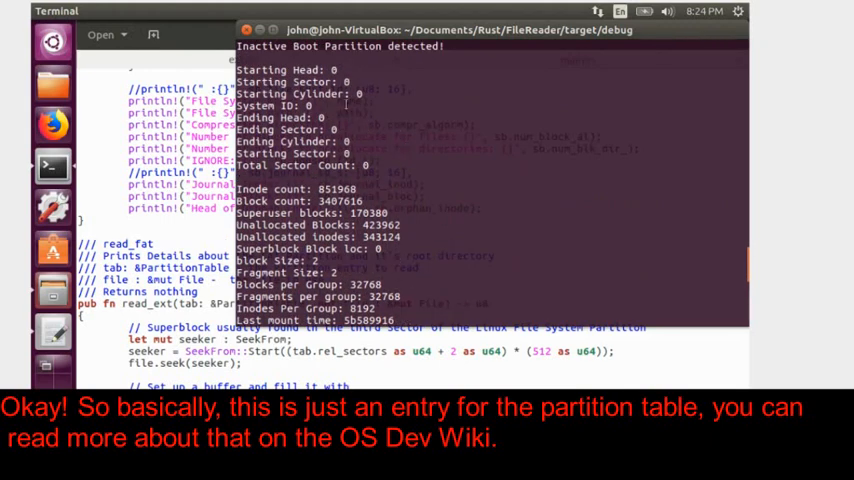
mouse_move(270, 68)
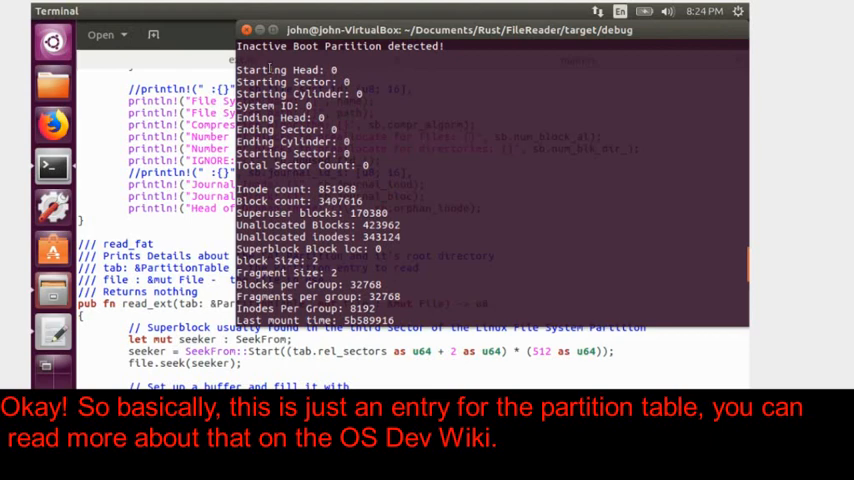
scroll(down, 3)
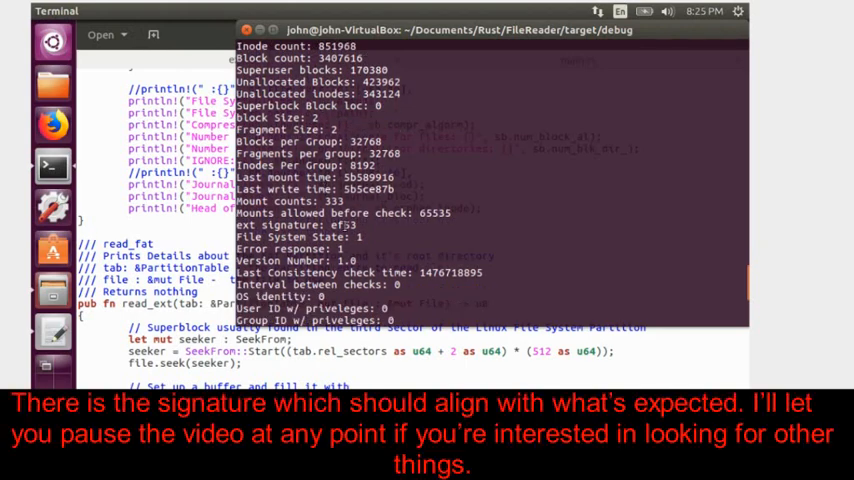
double_click(344, 225)
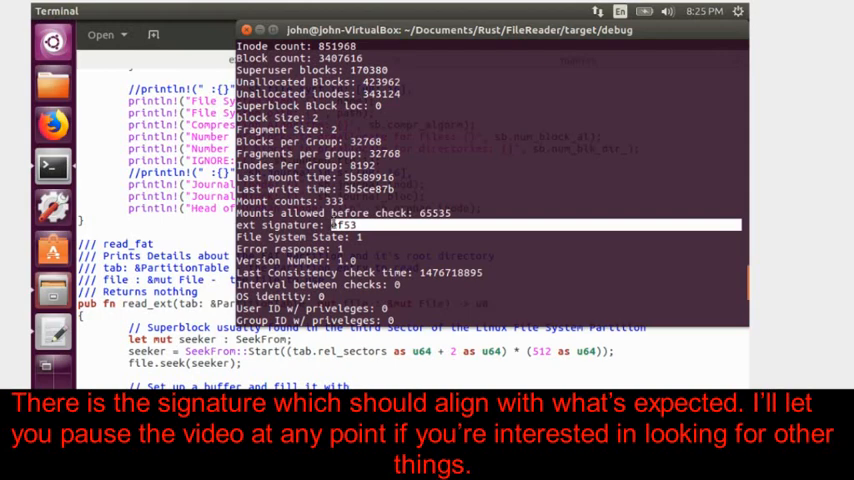
scroll(down, 3)
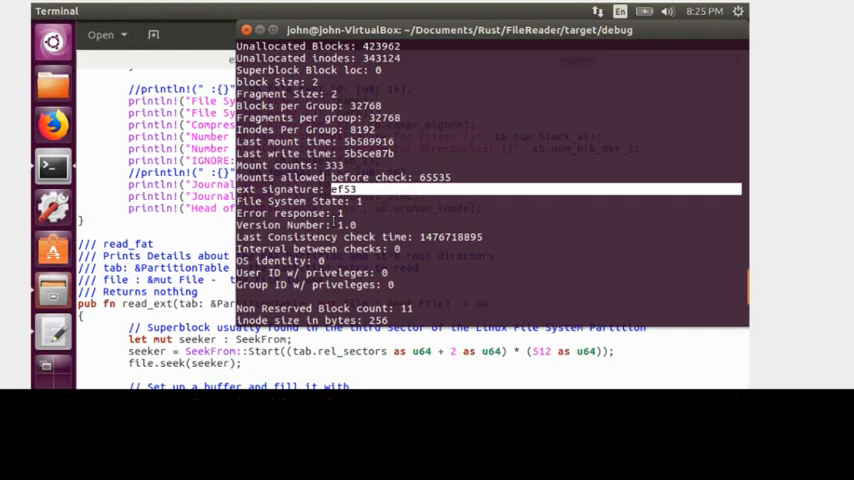
scroll(down, 3)
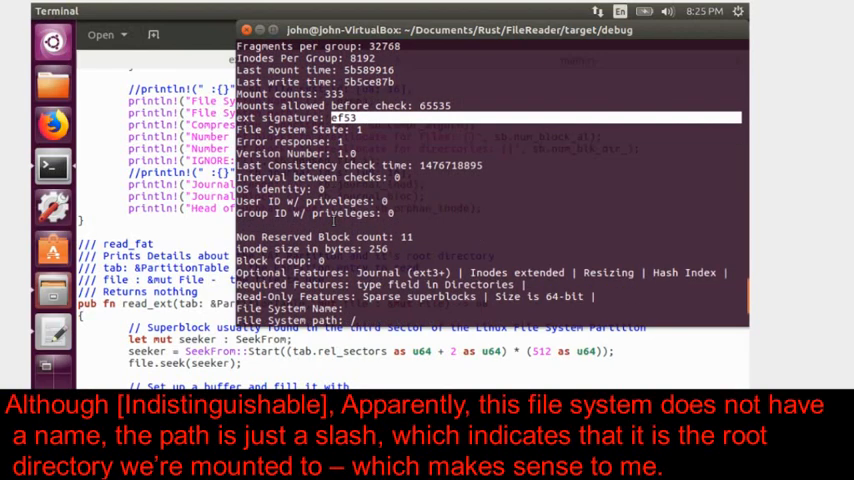
scroll(down, 3)
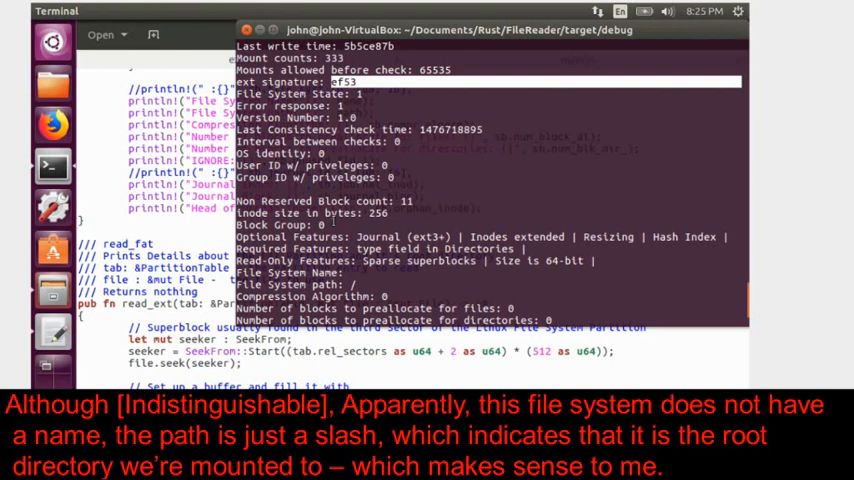